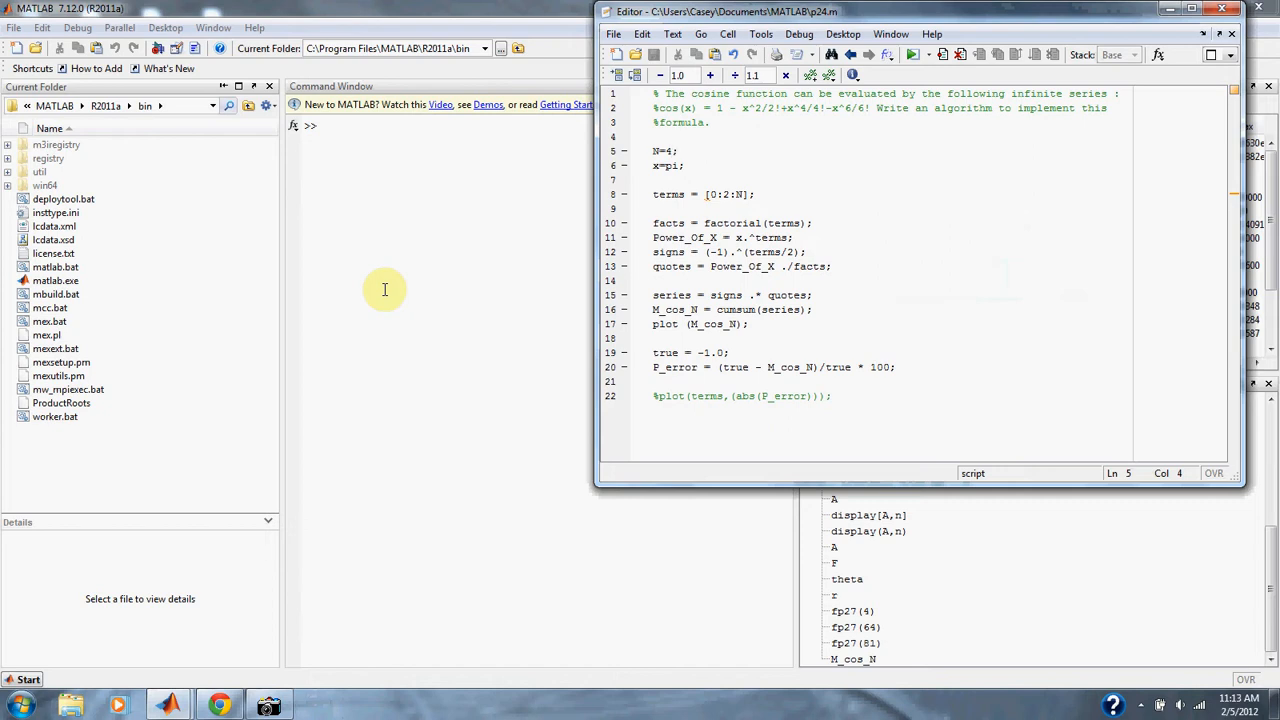
pyautogui.moveTo(828, 244)
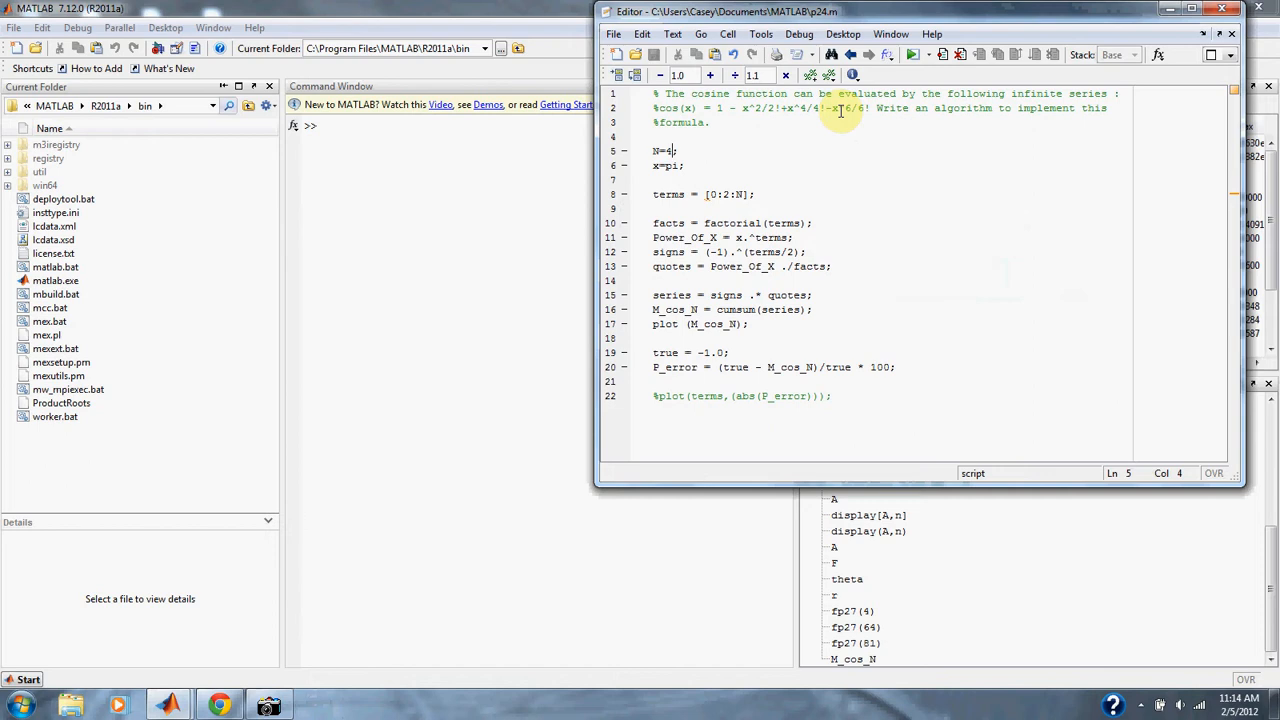
pyautogui.moveTo(716, 184)
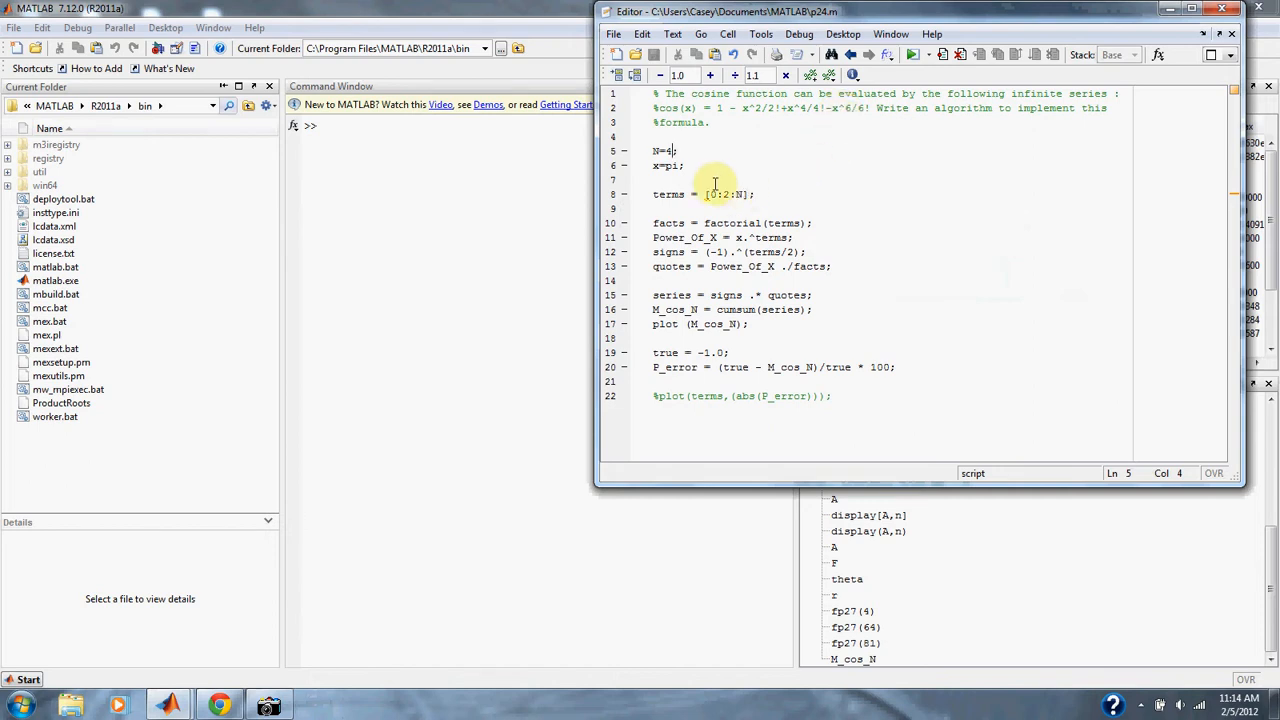
pyautogui.moveTo(702, 166)
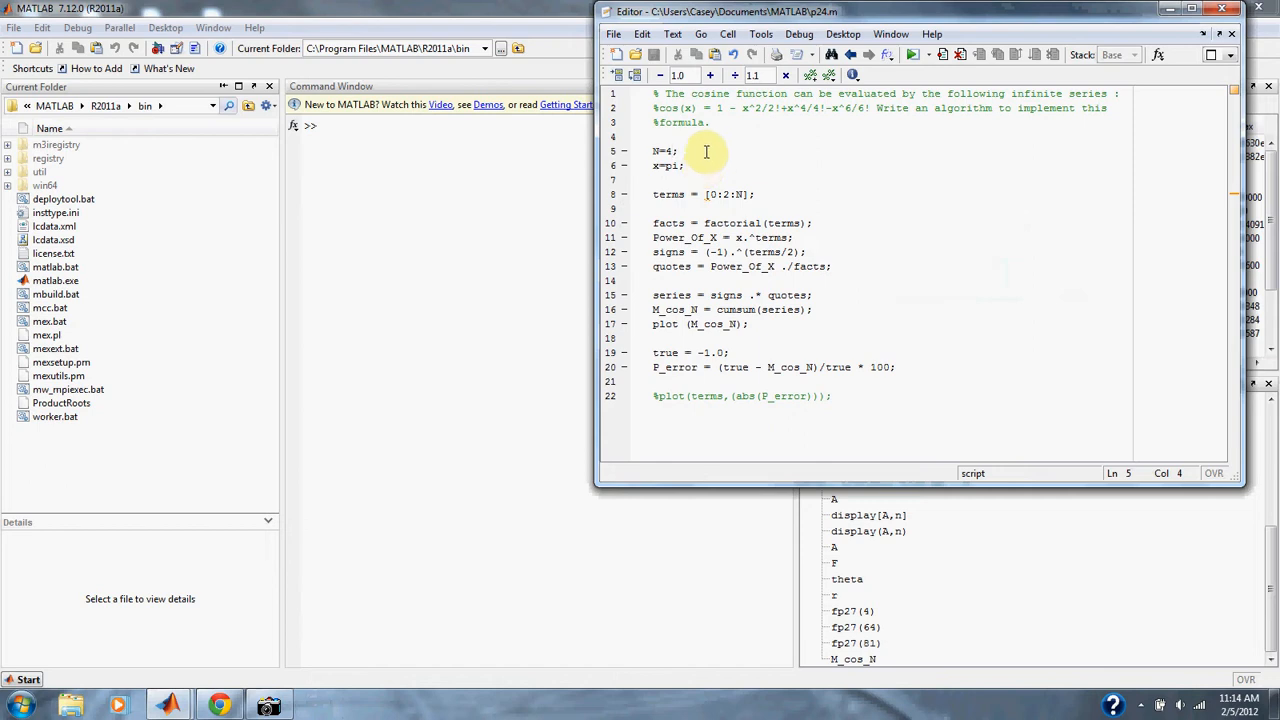
pyautogui.moveTo(720, 128)
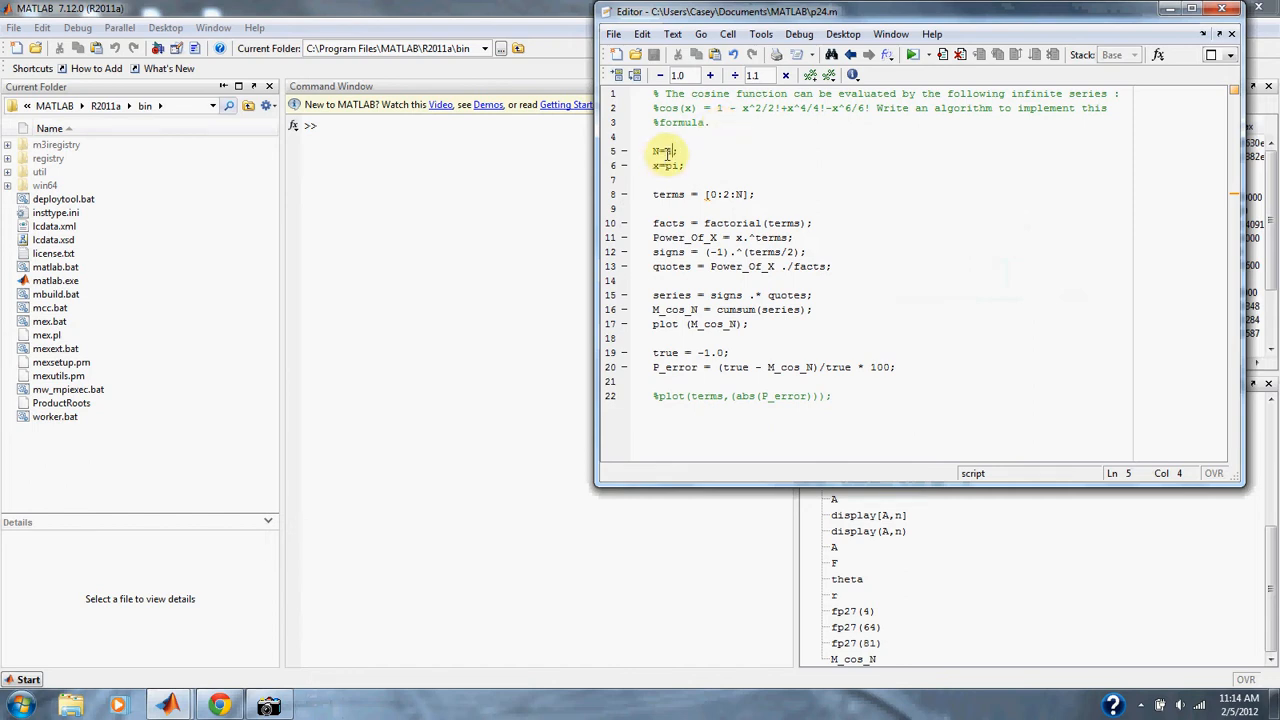
# Run the cosine-series script with N=4, then raise N to 50 and rerun to see partial sums settle at -1.
pyautogui.write('4')
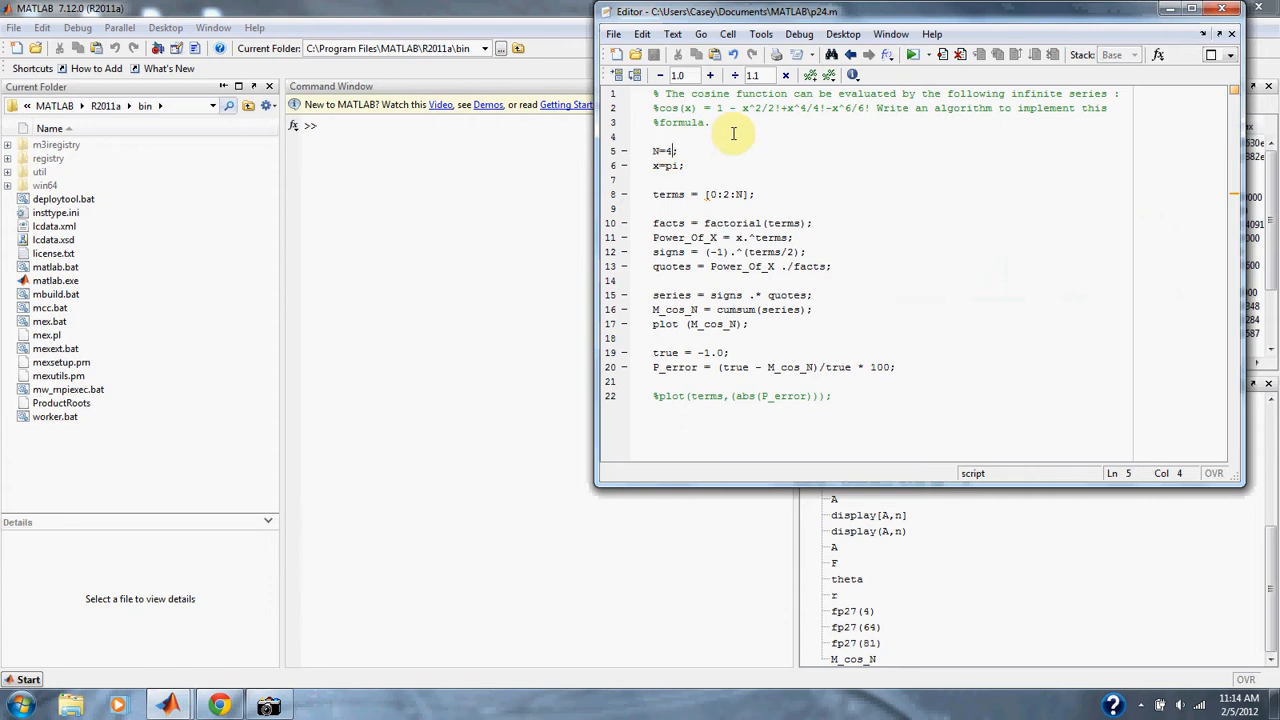
pyautogui.moveTo(844, 202)
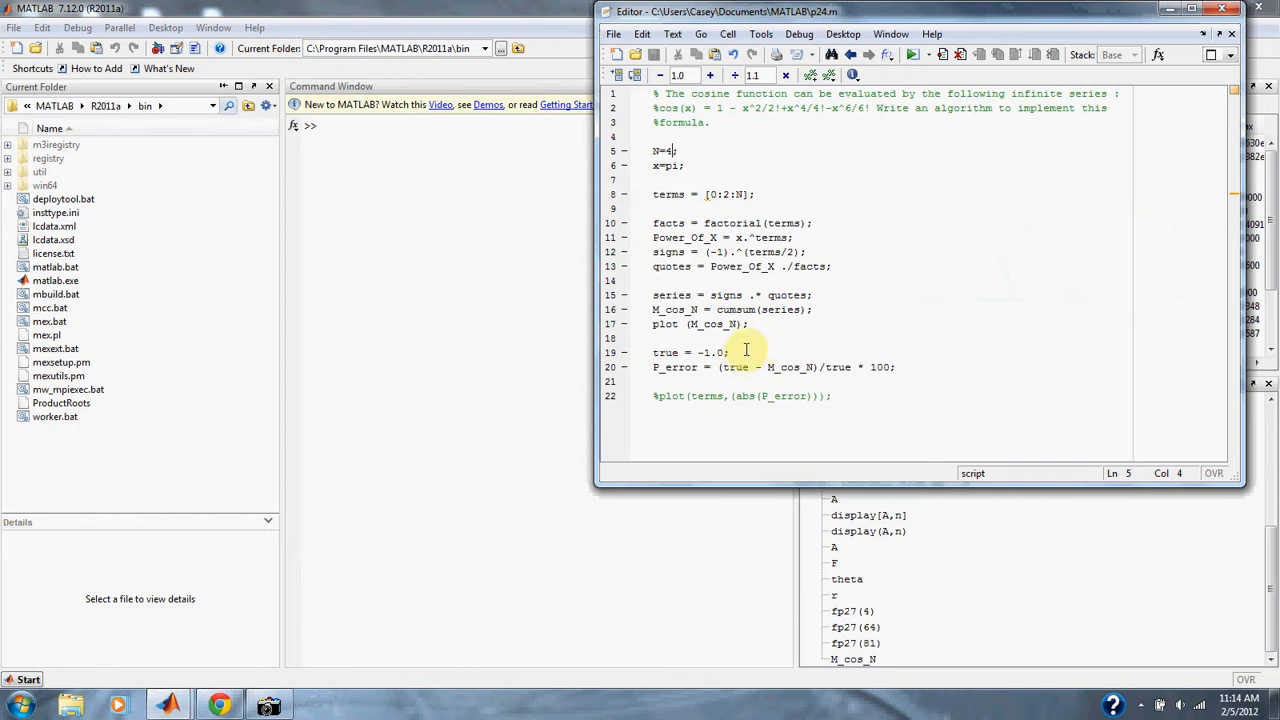
pyautogui.click(910, 56)
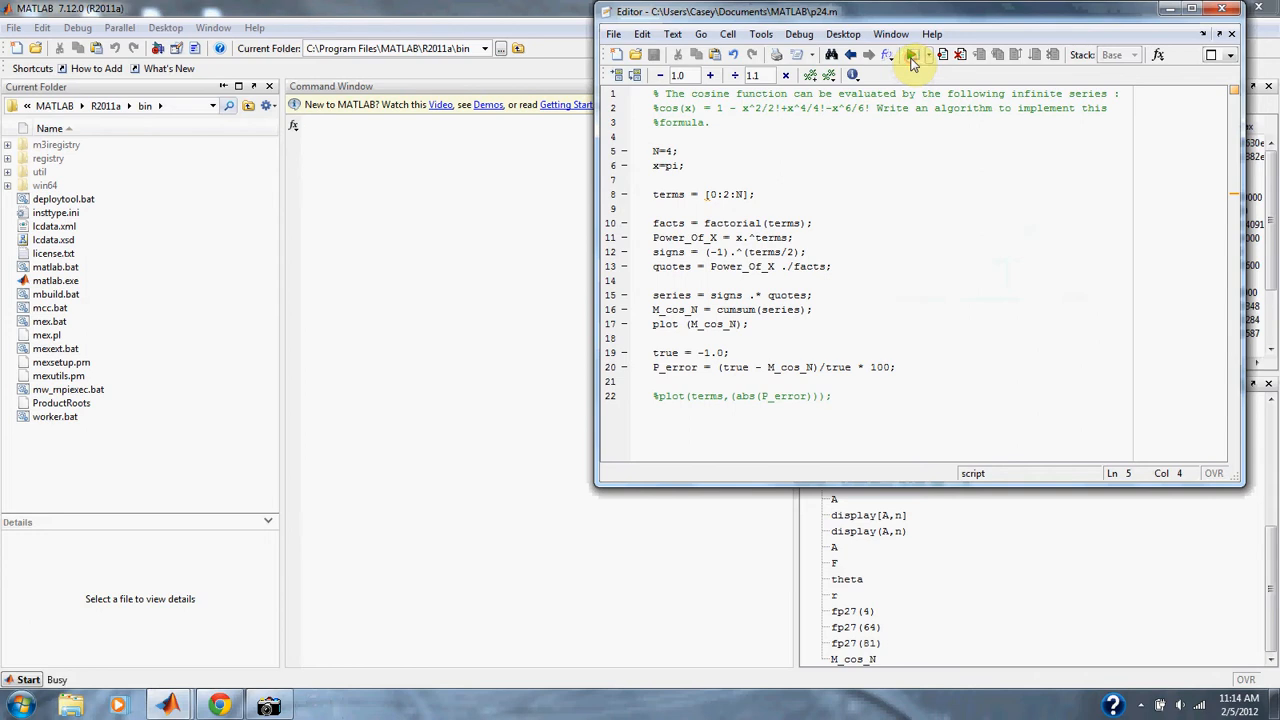
pyautogui.click(906, 56)
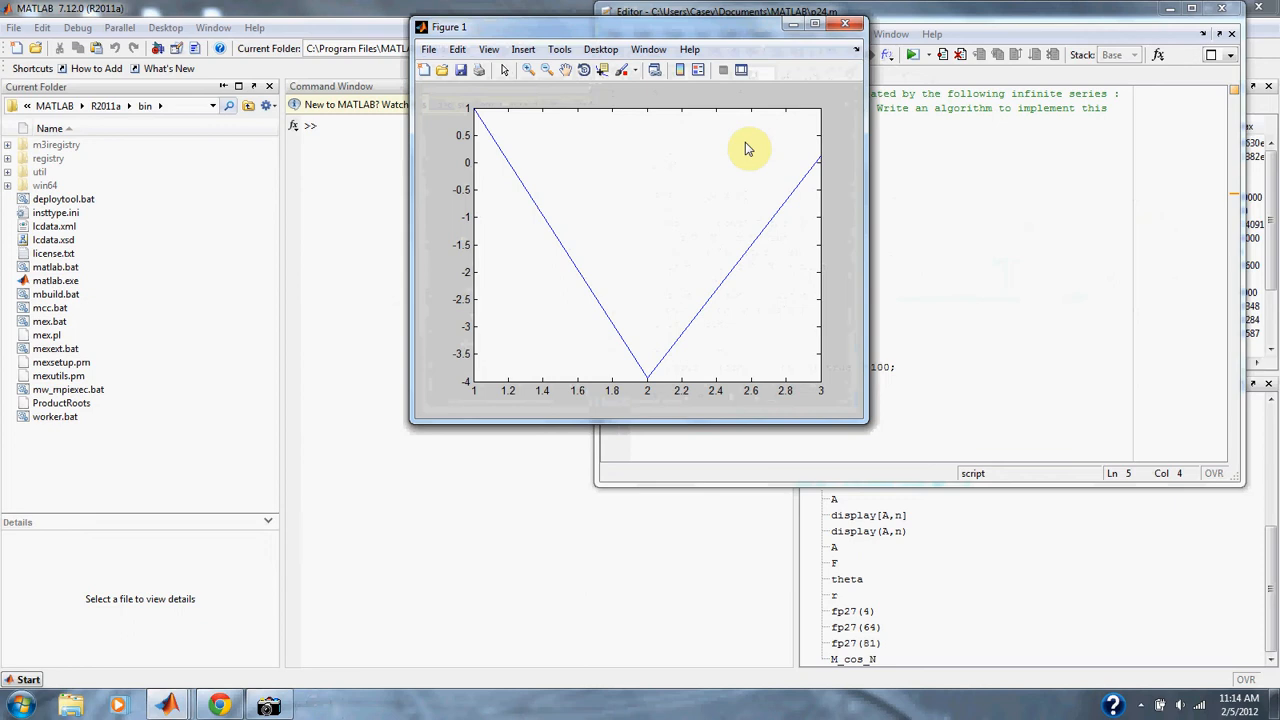
pyautogui.moveTo(820, 84)
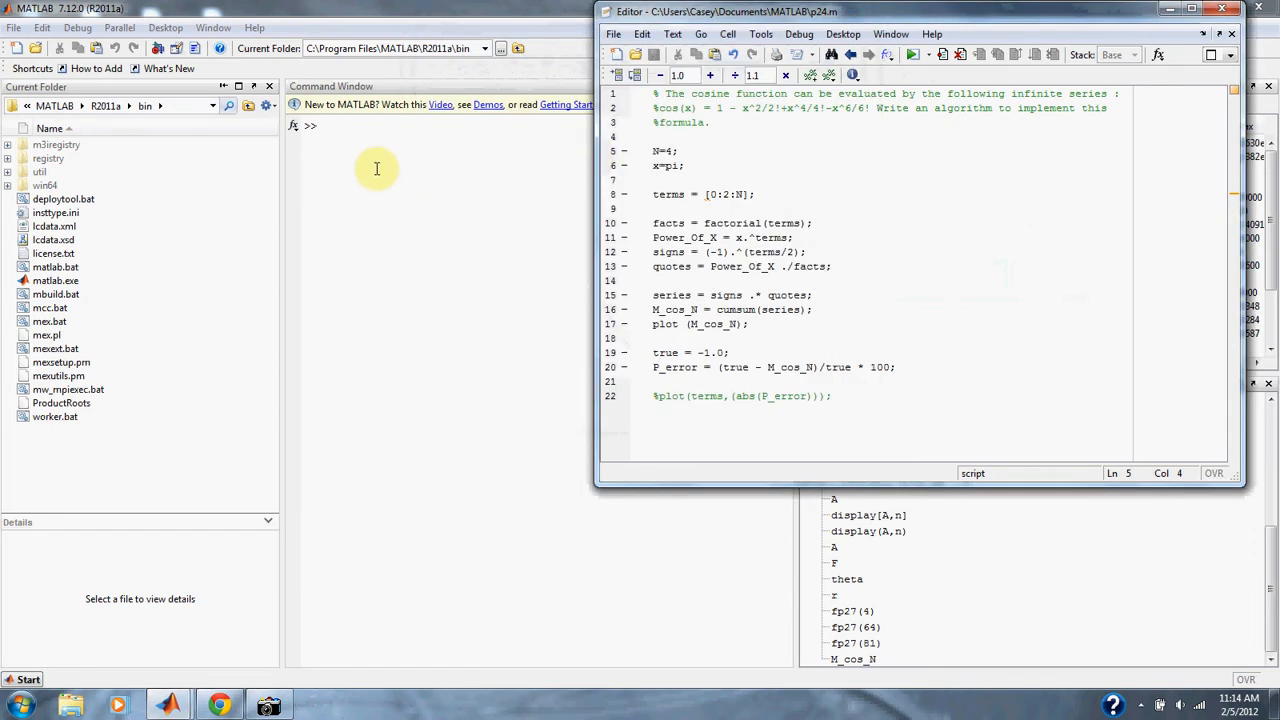
pyautogui.moveTo(356, 132)
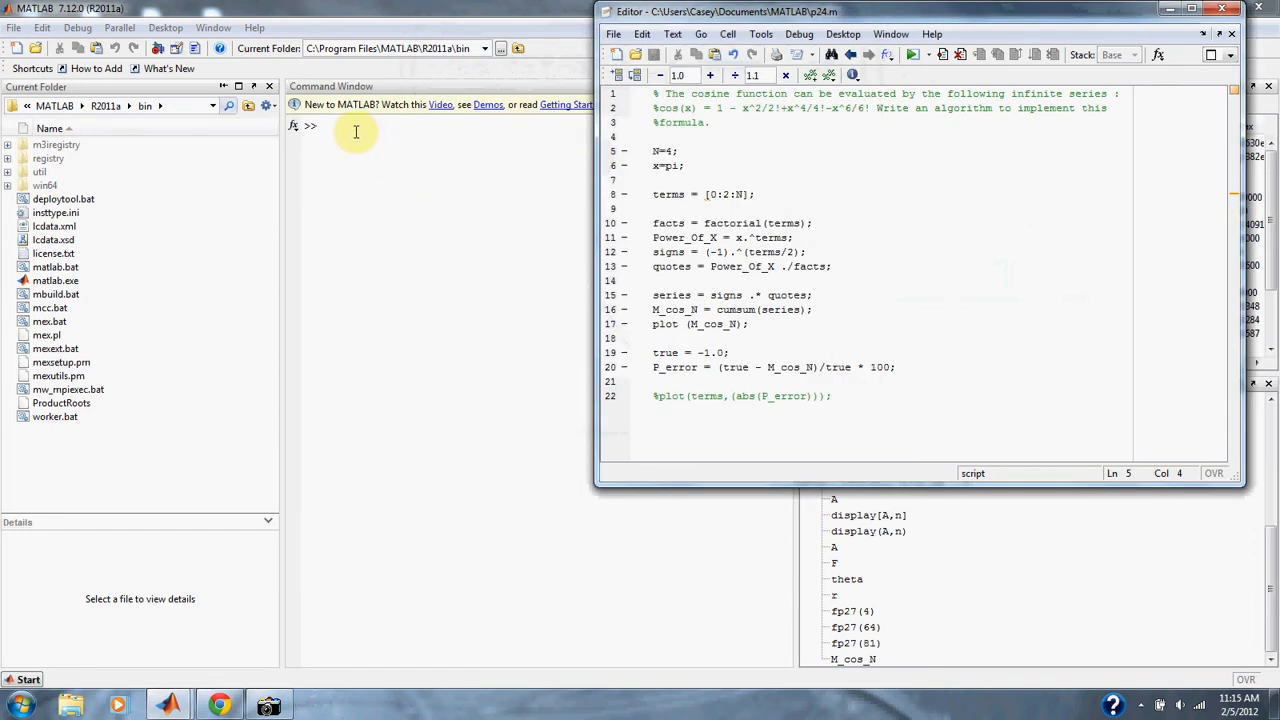
pyautogui.moveTo(640, 122)
pyautogui.write('50')
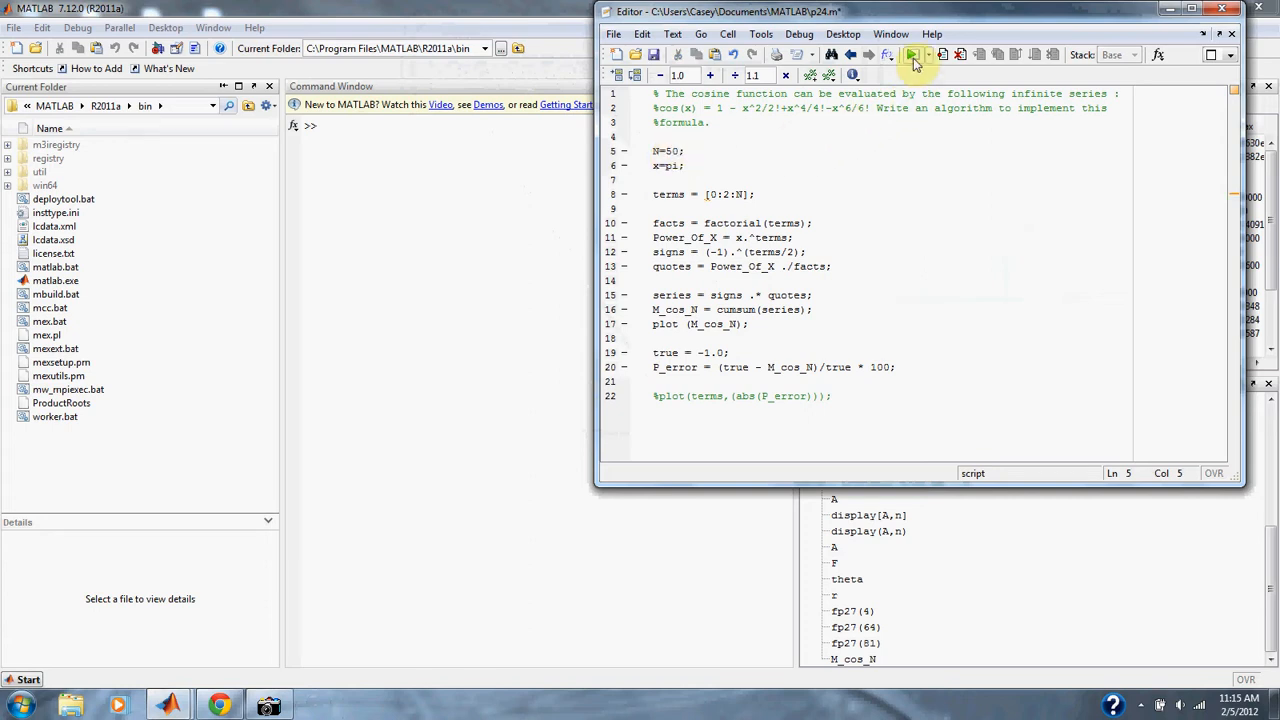
pyautogui.click(904, 52)
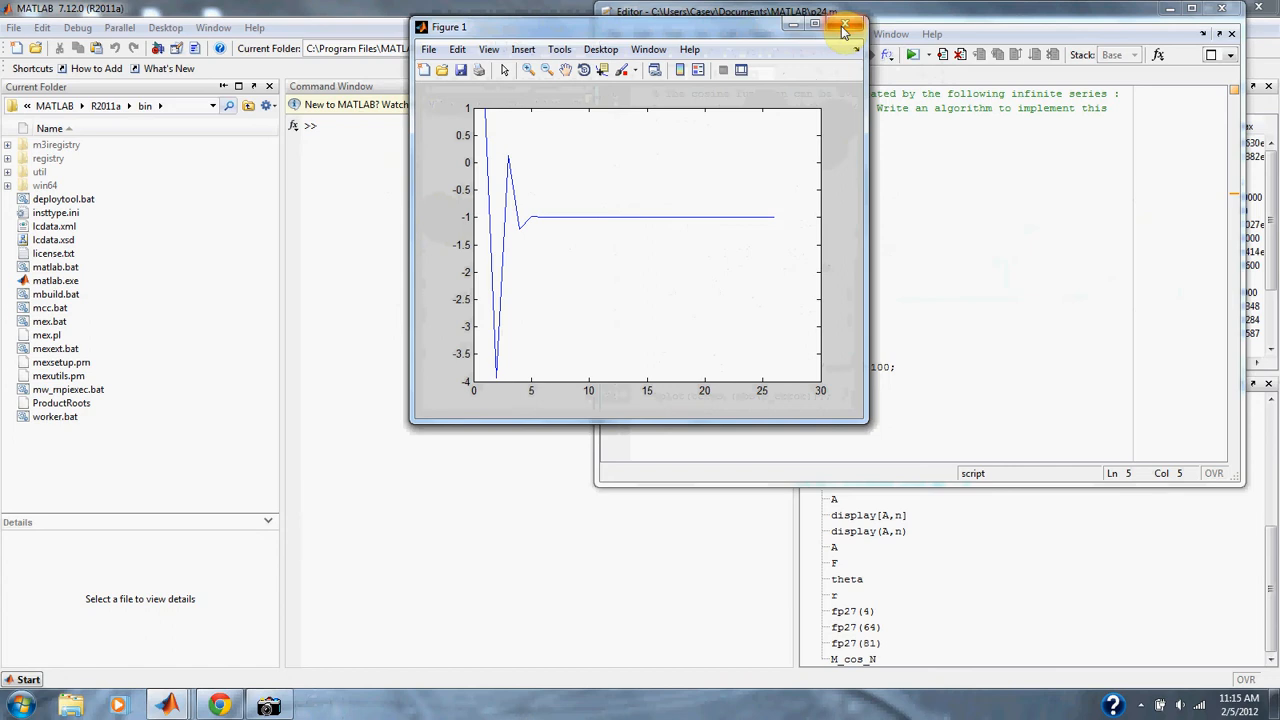
# Close the convergence figure and rerun with the percent-error plot line active, showing error falling from ~290 to zero.
pyautogui.click(840, 28)
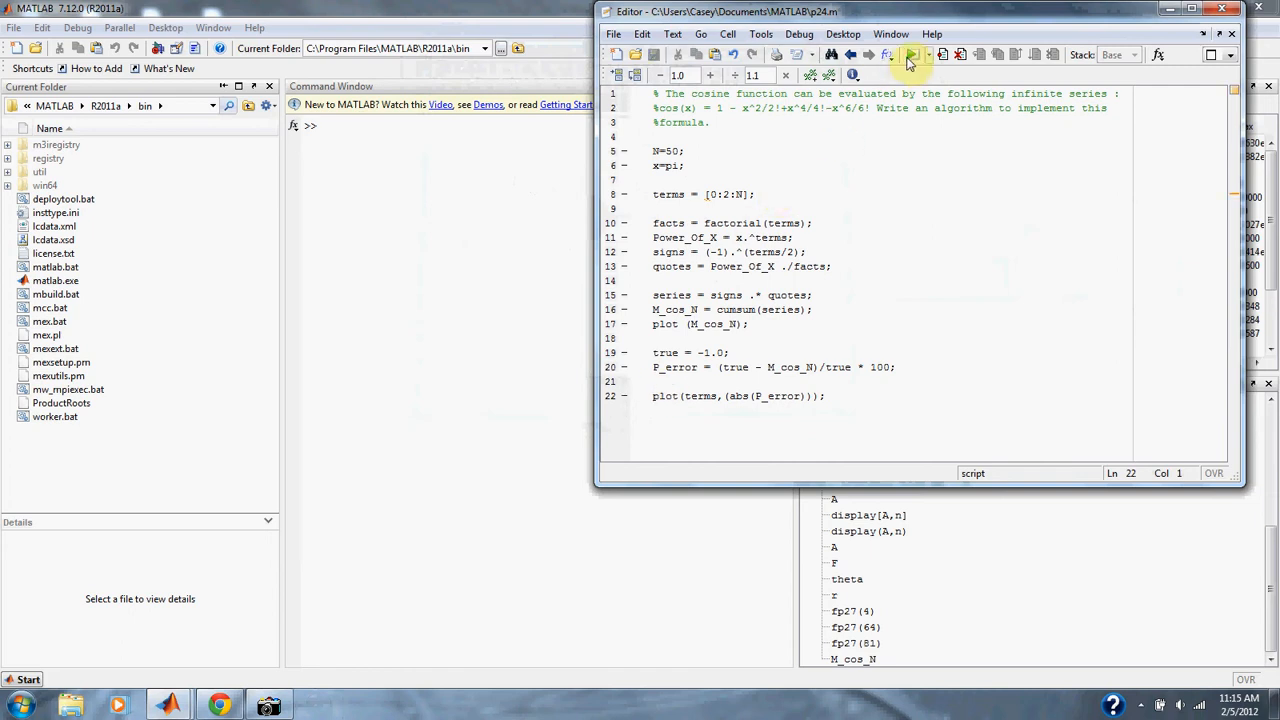
pyautogui.click(908, 54)
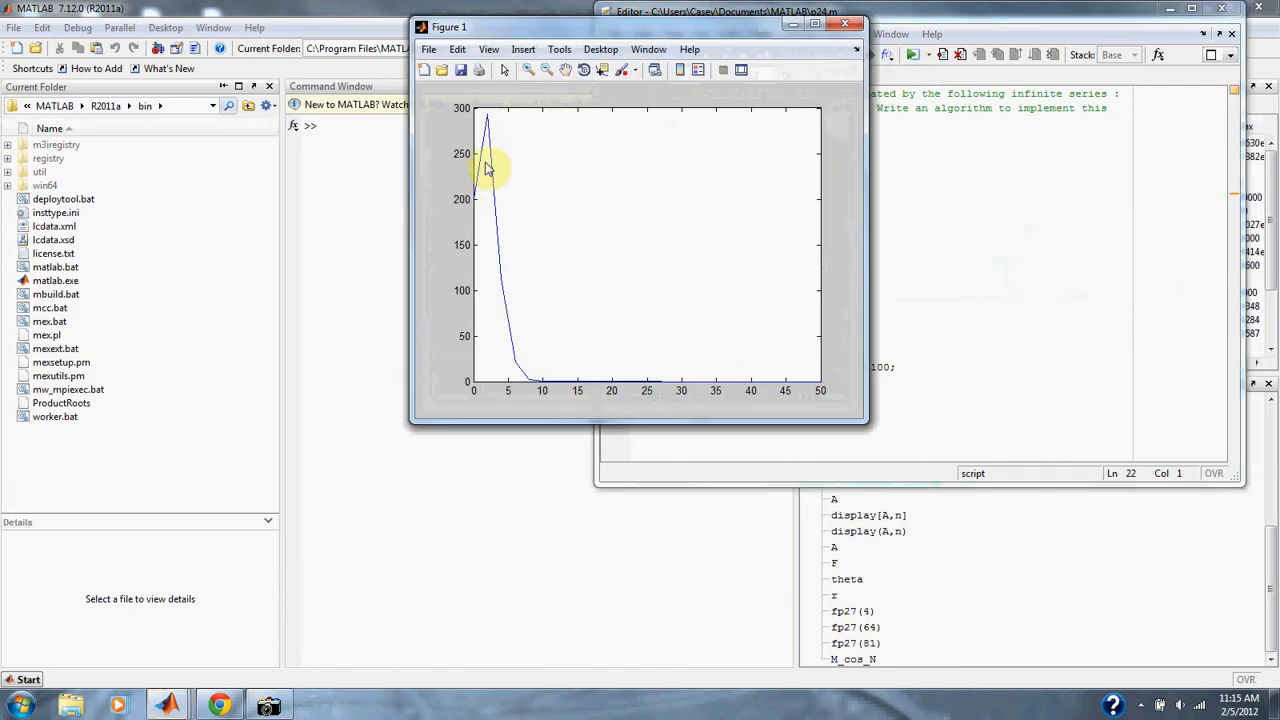
pyautogui.moveTo(556, 396)
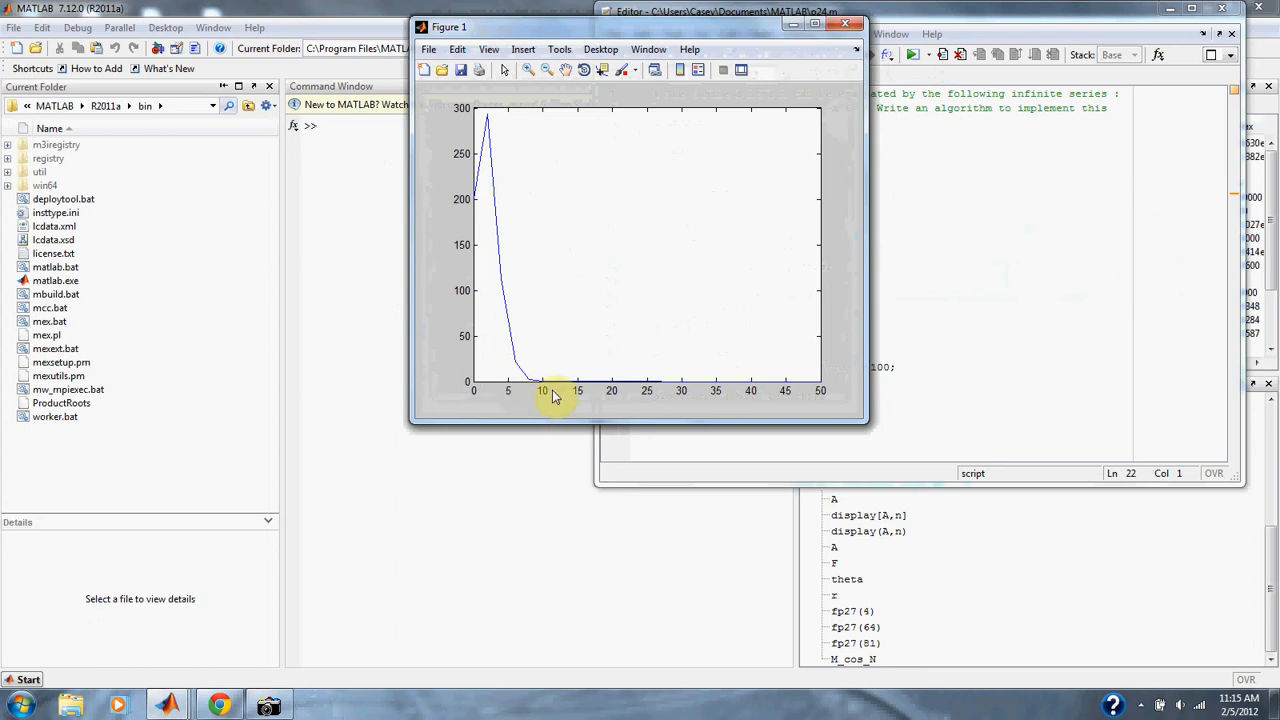
pyautogui.moveTo(664, 392)
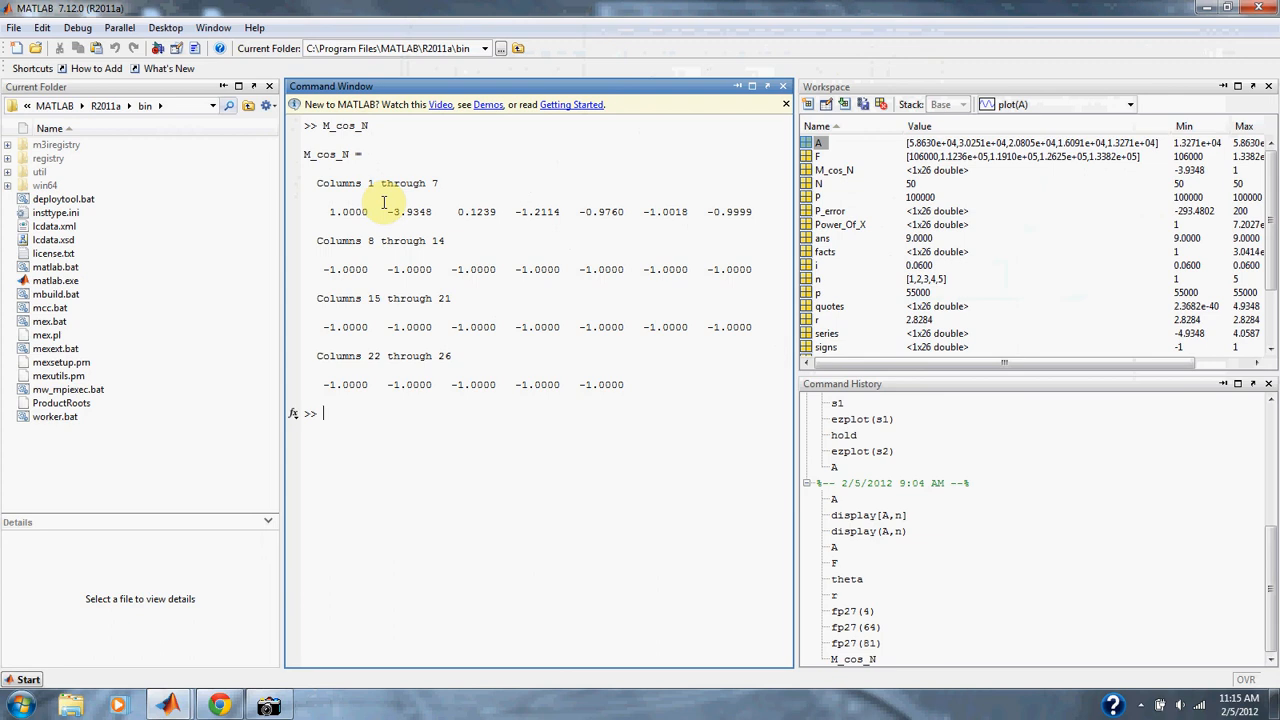
pyautogui.moveTo(576, 312)
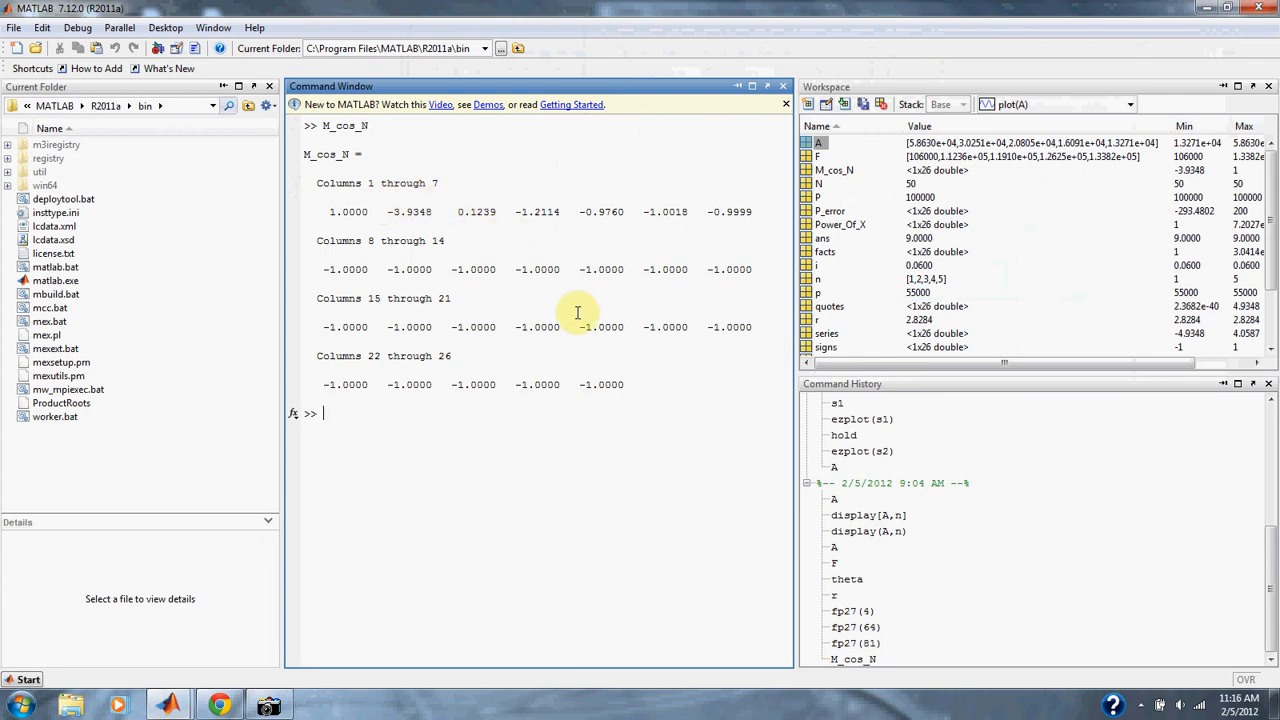
pyautogui.moveTo(424, 184)
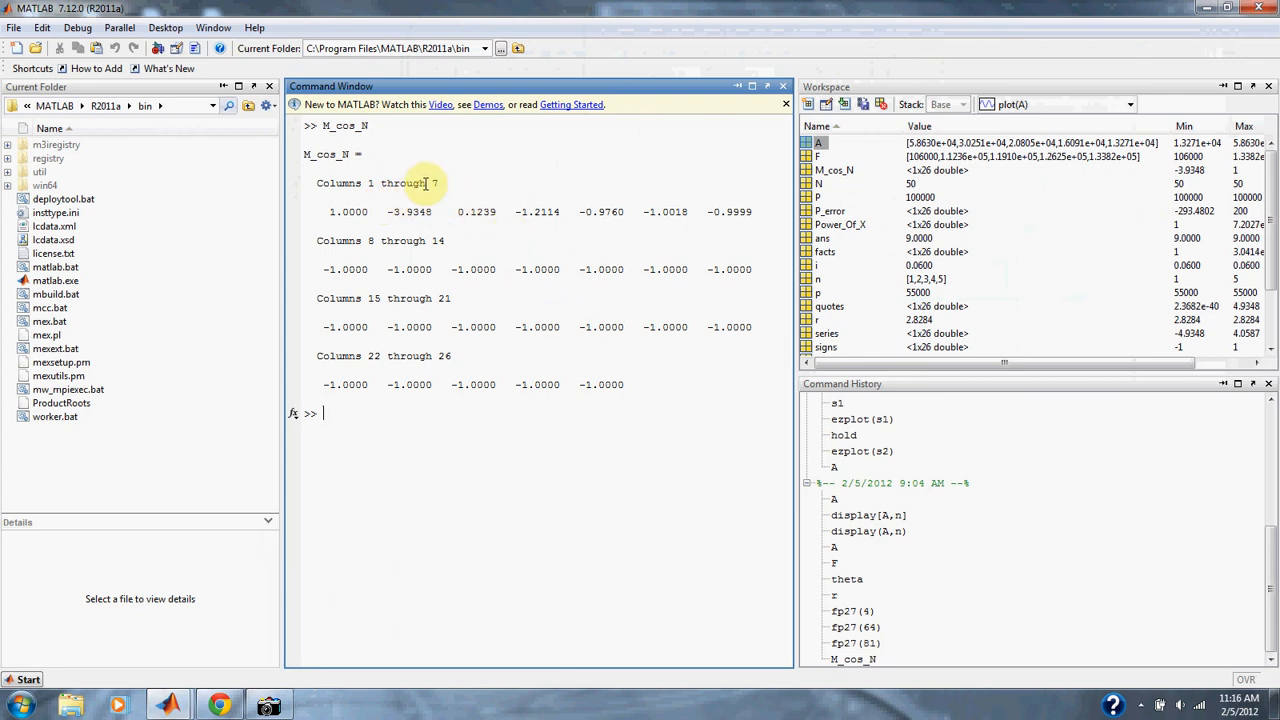
pyautogui.moveTo(540, 408)
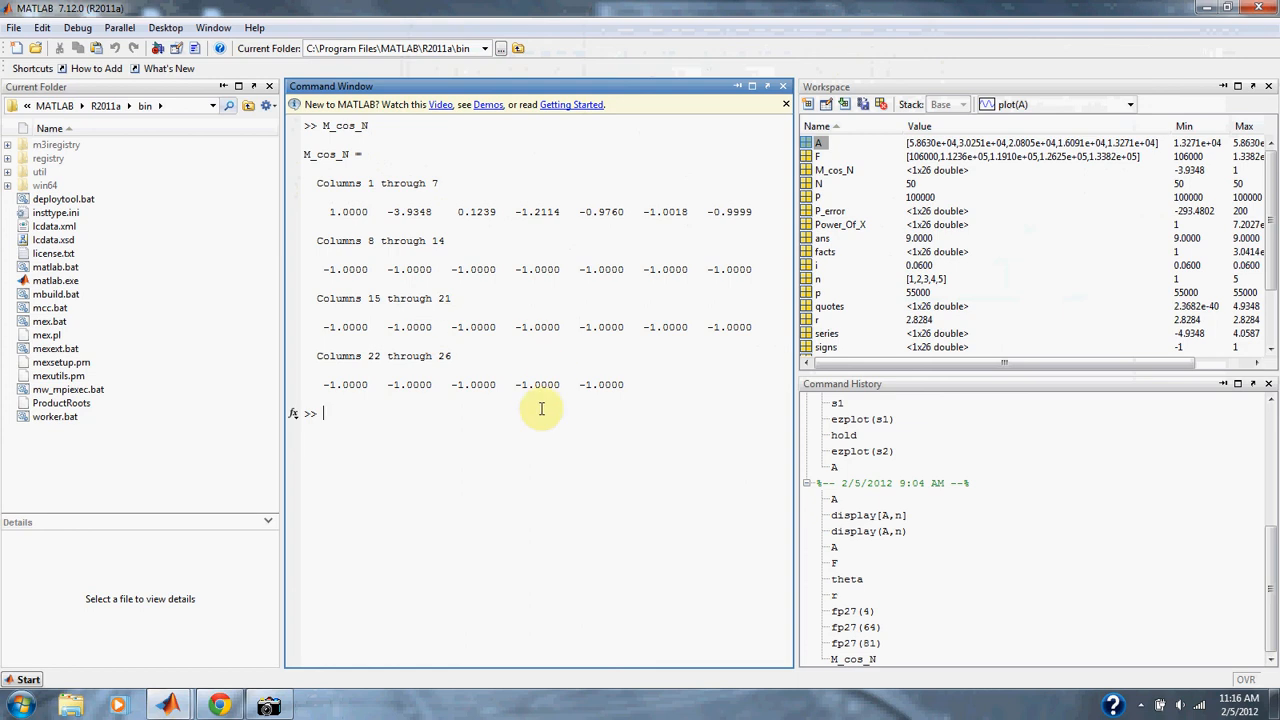
pyautogui.moveTo(700, 464)
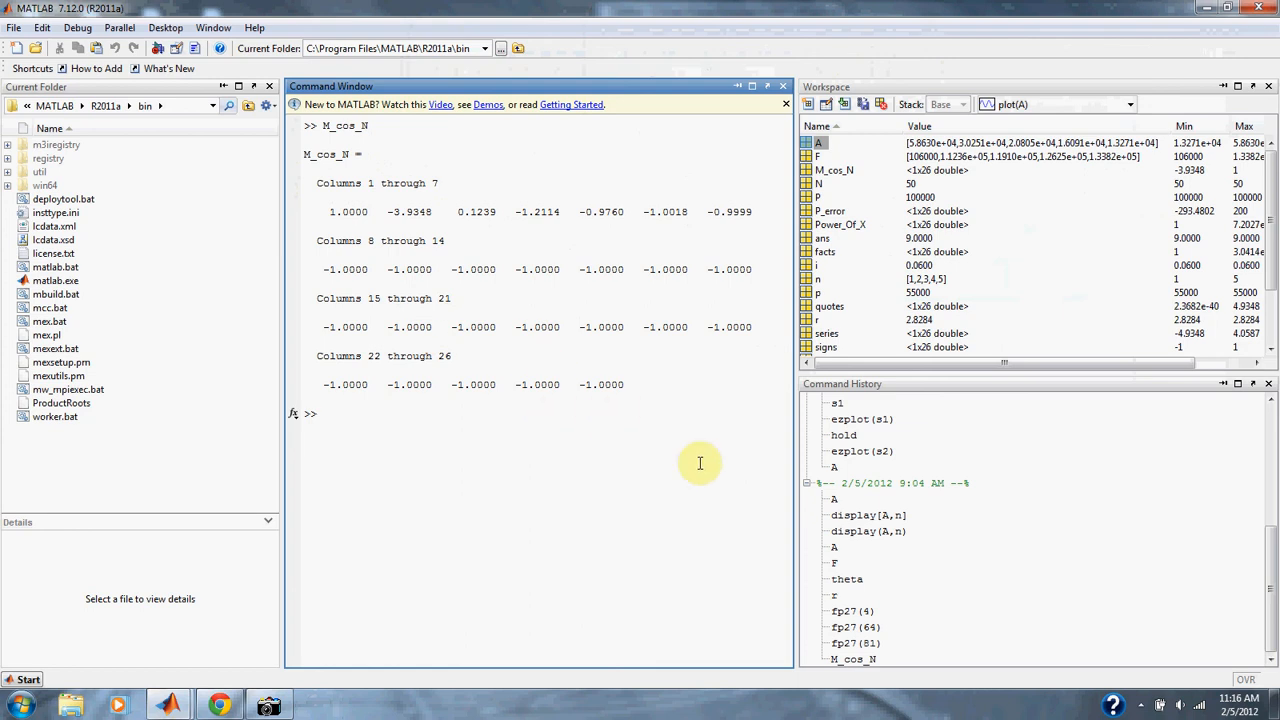
pyautogui.moveTo(1024, 648)
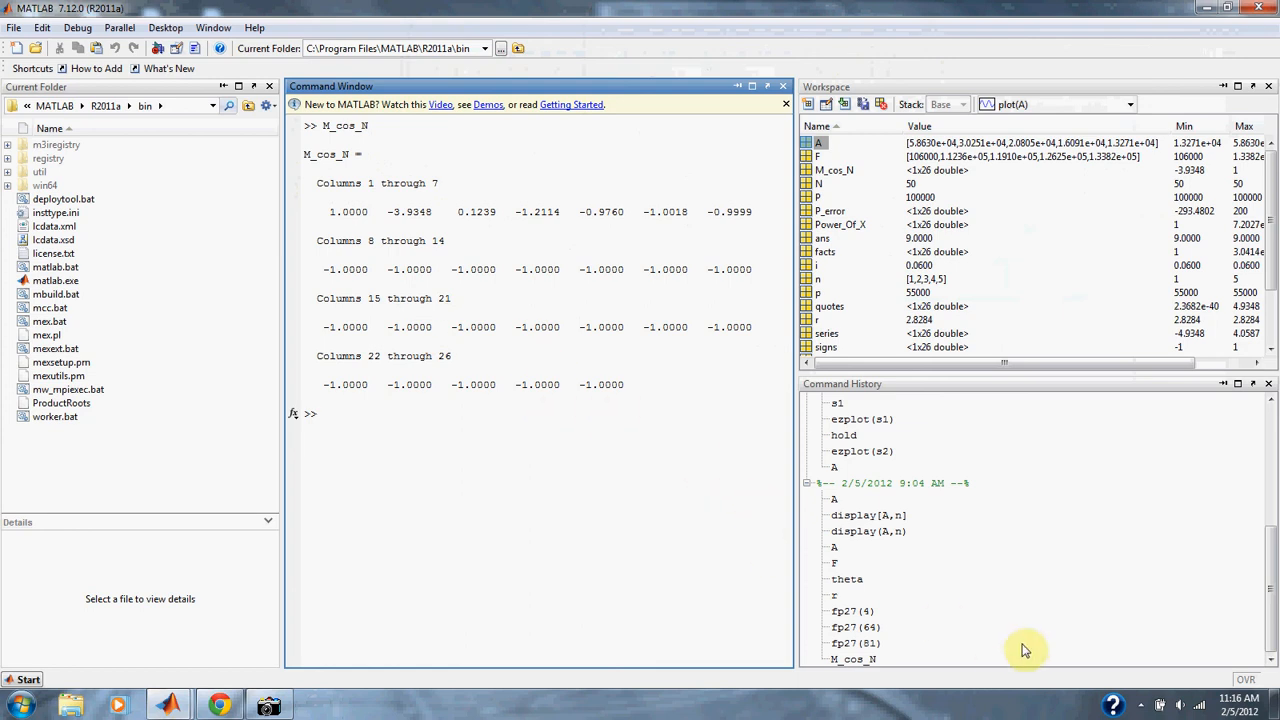
pyautogui.moveTo(1142, 716)
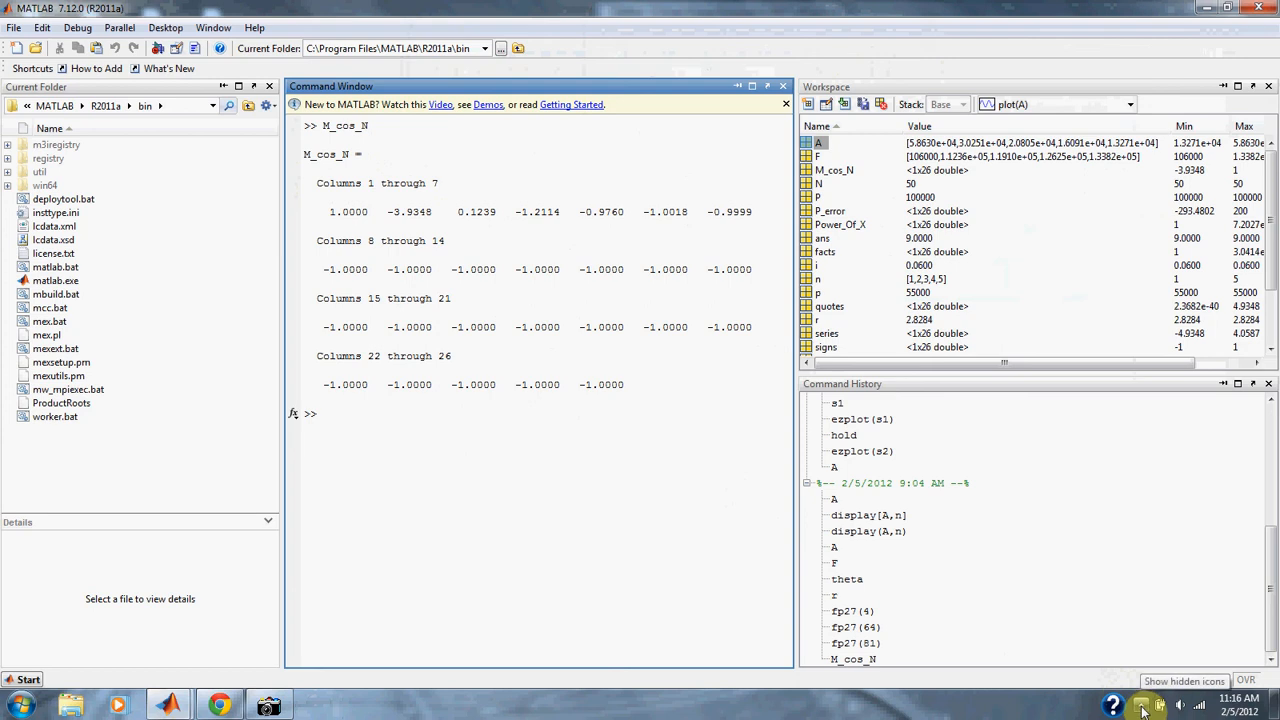
# Reveal the hidden background applications after listing M_cos_N in the Command Window.
pyautogui.click(1144, 708)
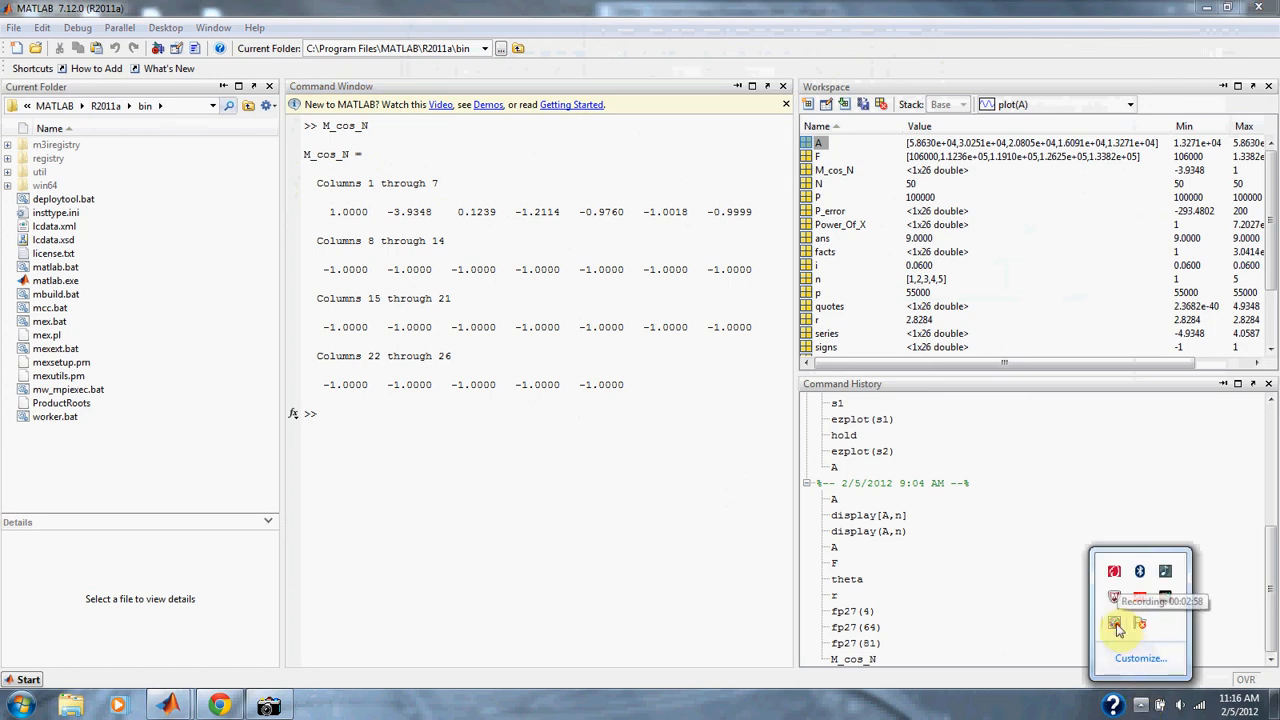